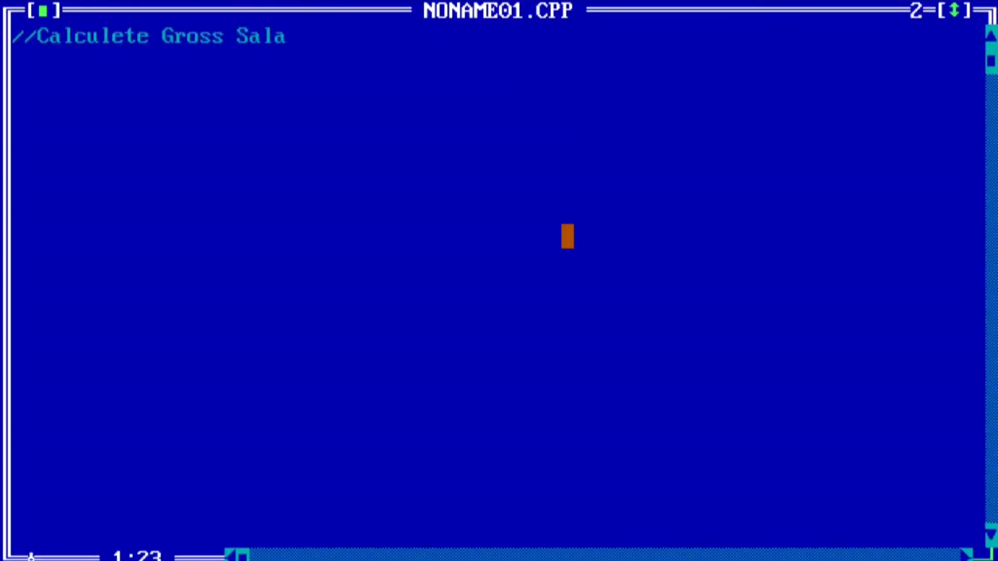
type("ry of an Emp")
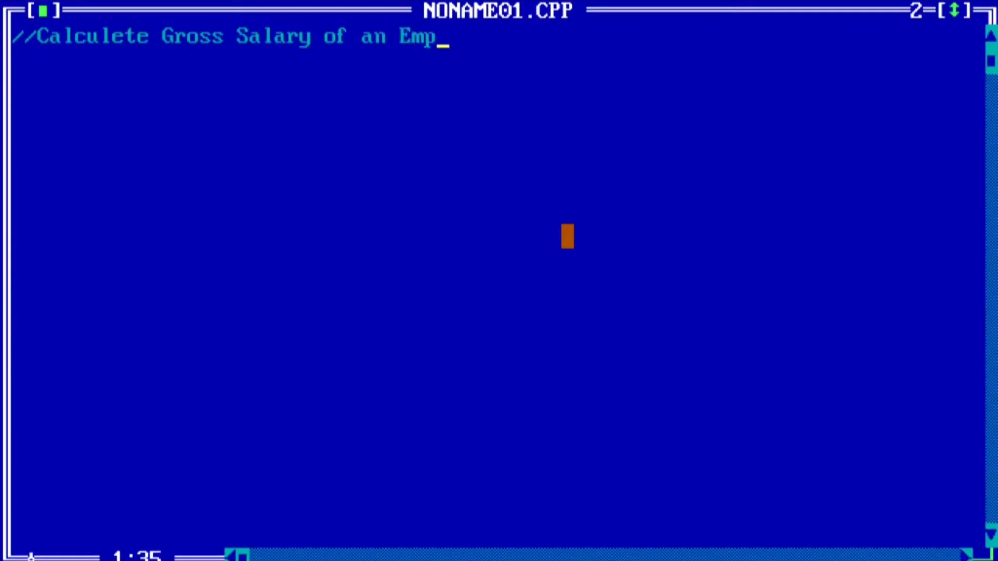
type("loyee")
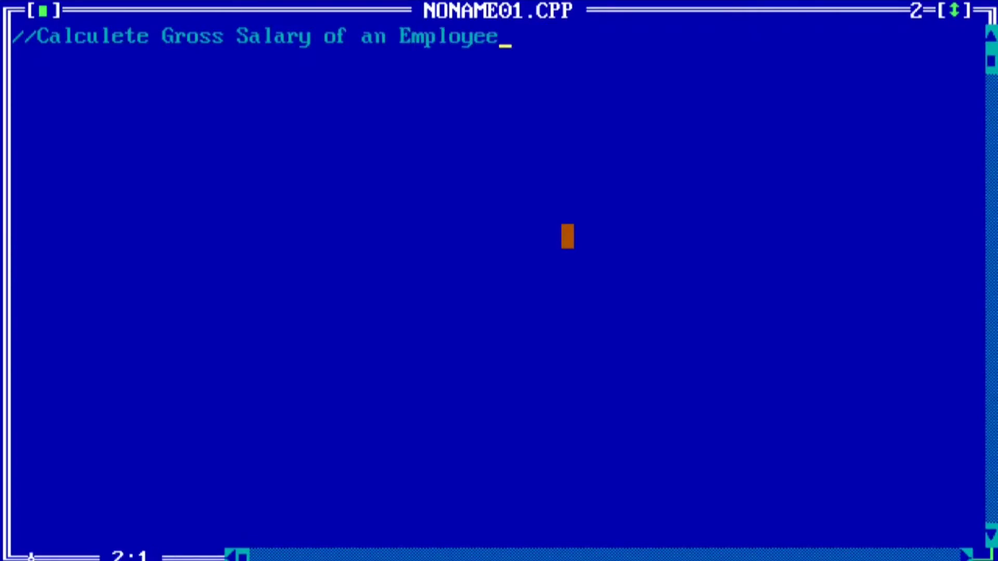
type("#include")
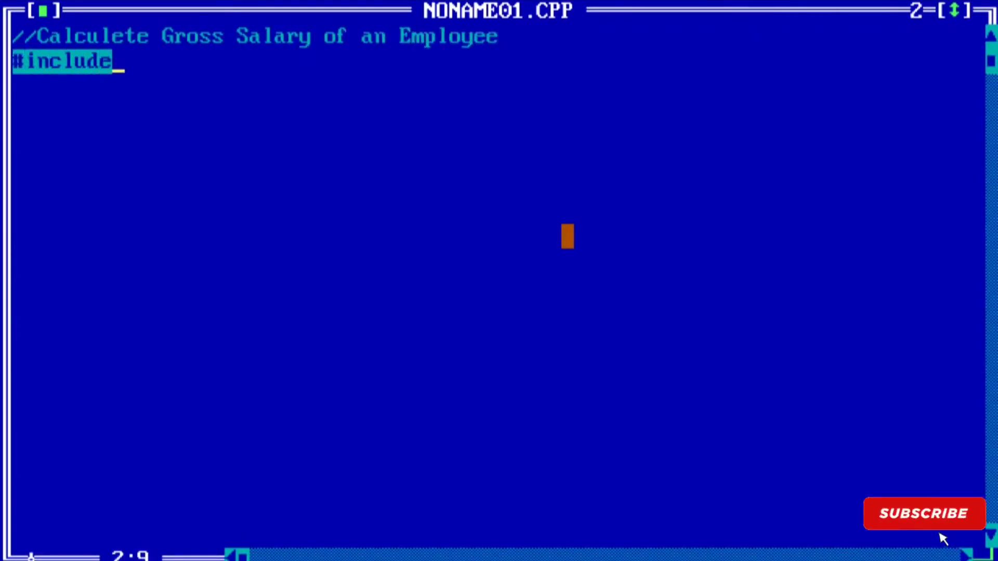
type("<stdio.h>")
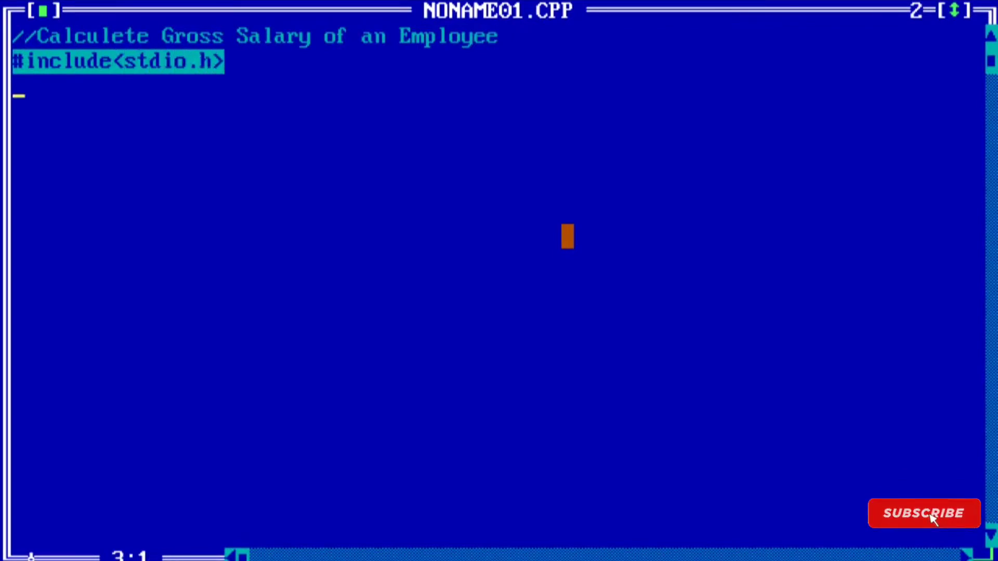
type("#include<conio.")
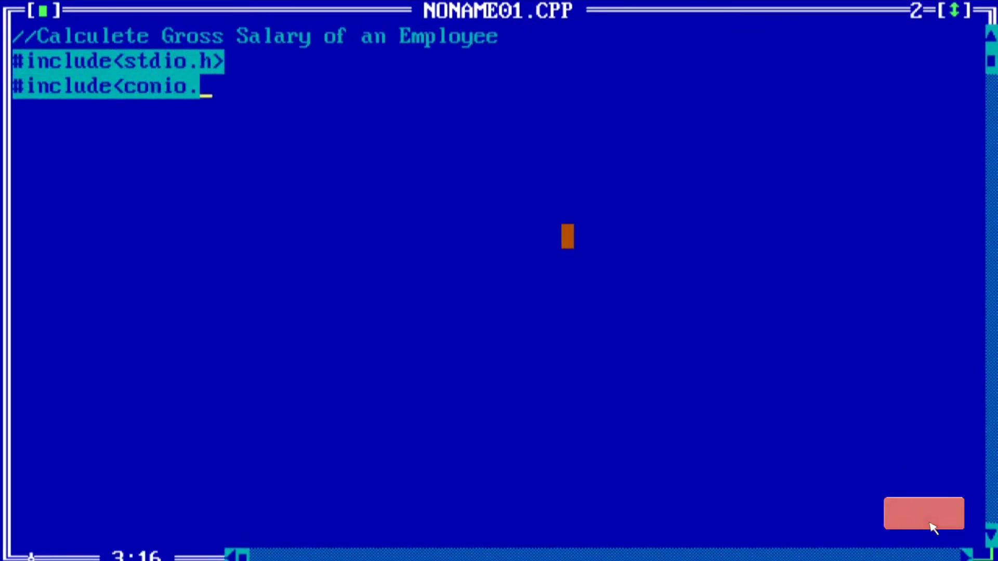
type("h>")
type("void main(")
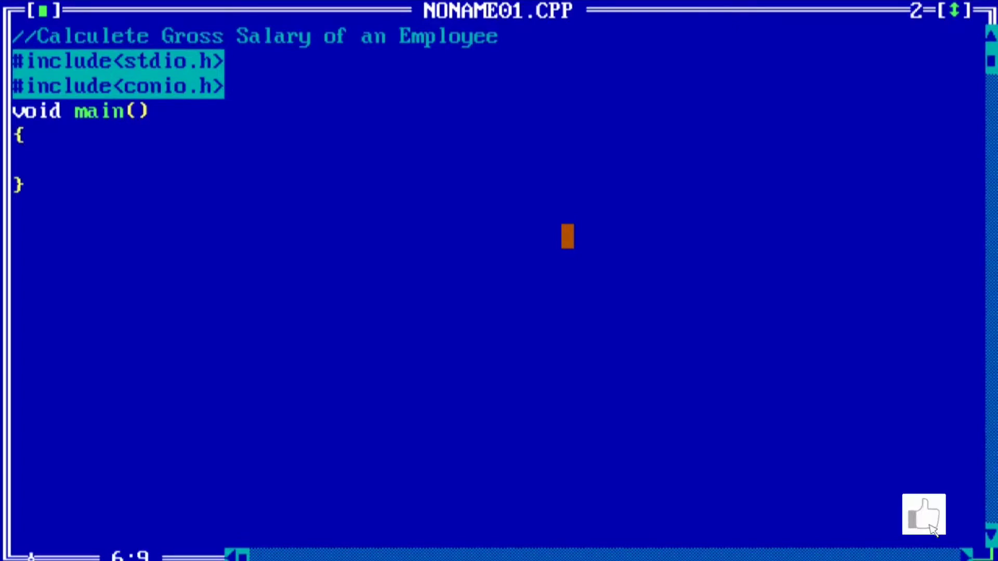
type("int a,b,c,,,,")
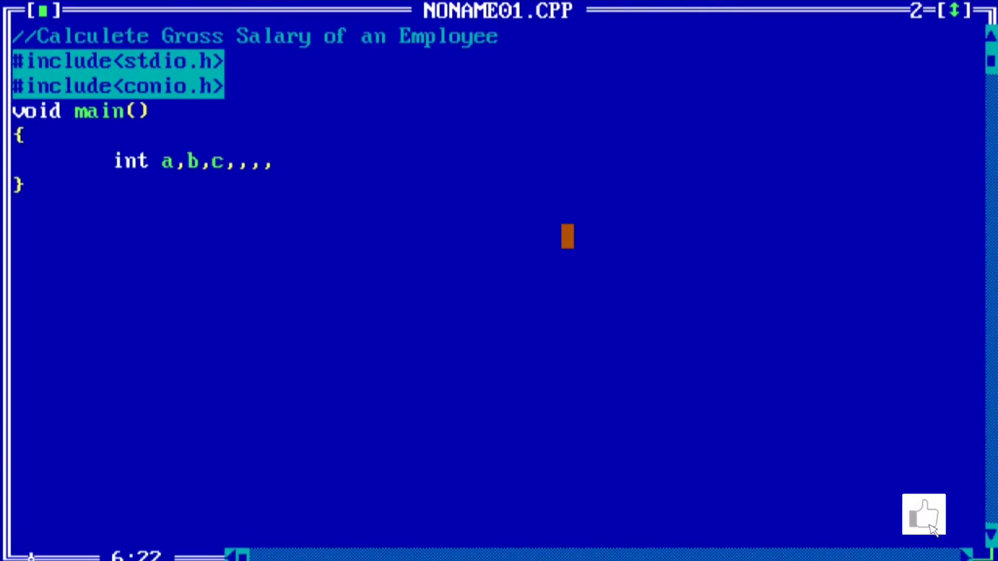
type("d,e;")
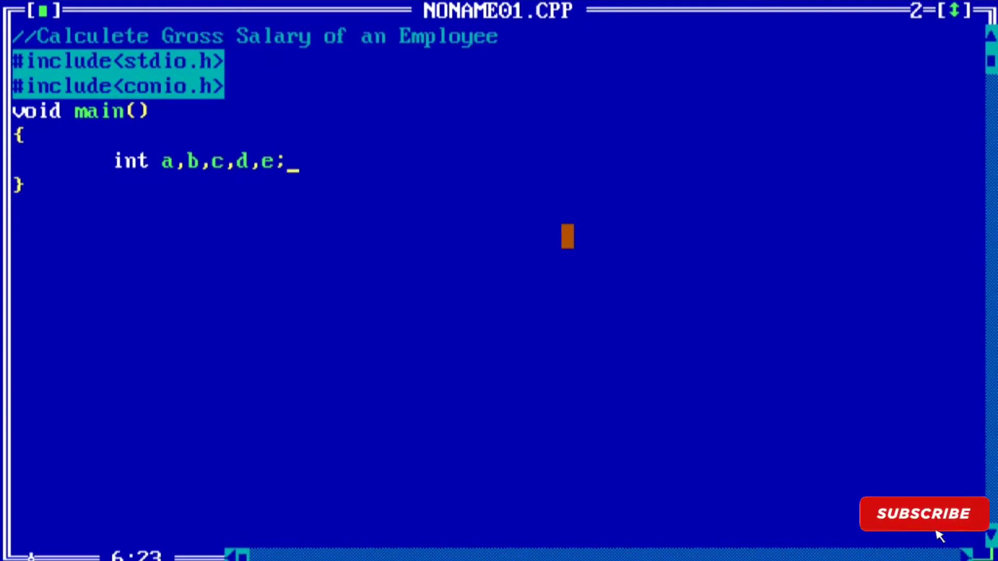
type("char mn")
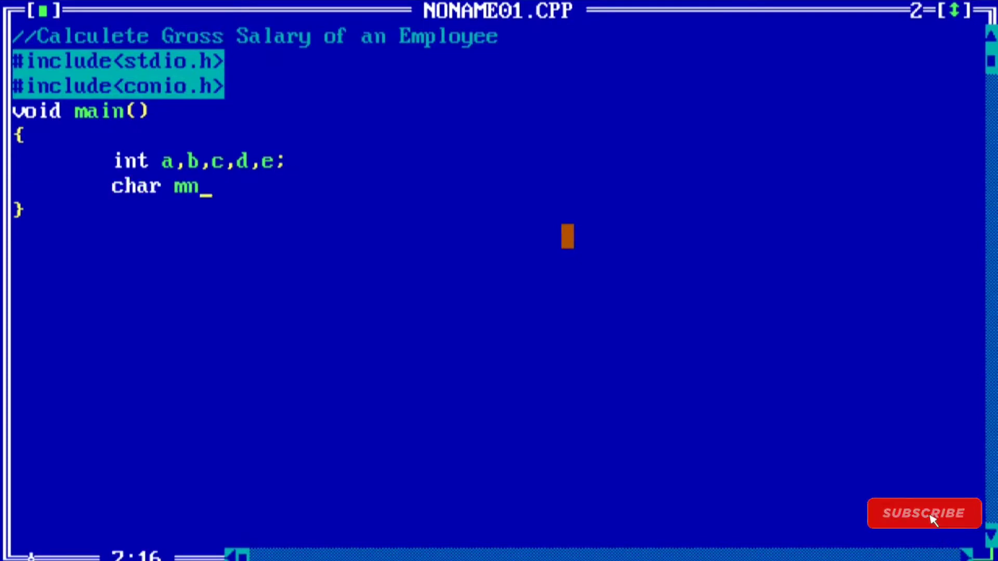
type("[20];")
type("printf(\"")
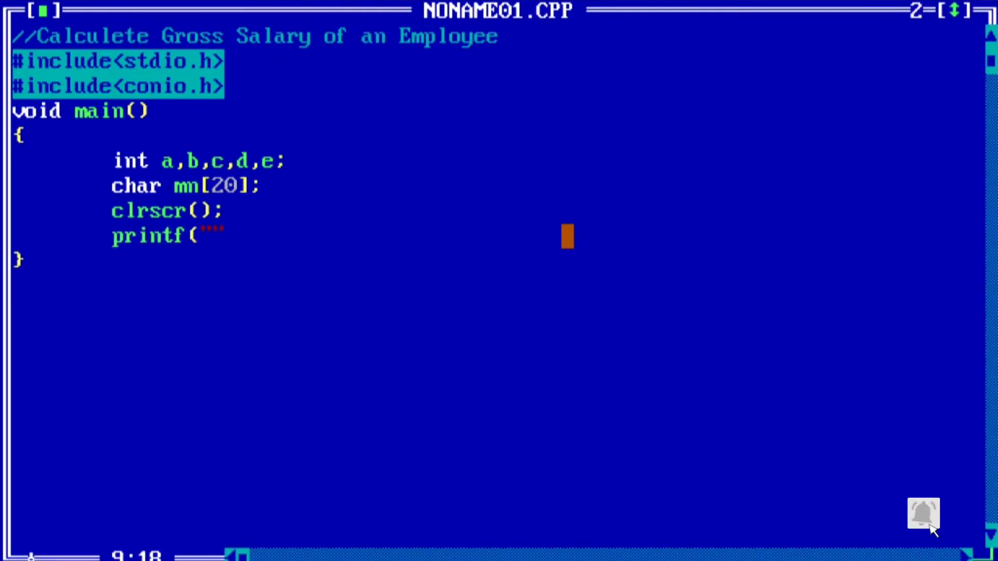
type("Enter Emp Name :\");")
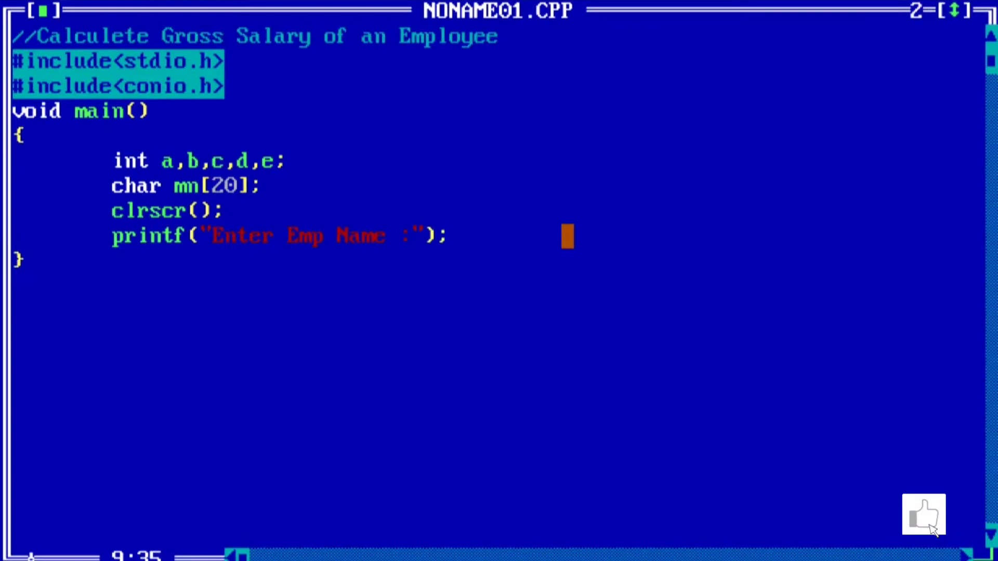
type("fflu")
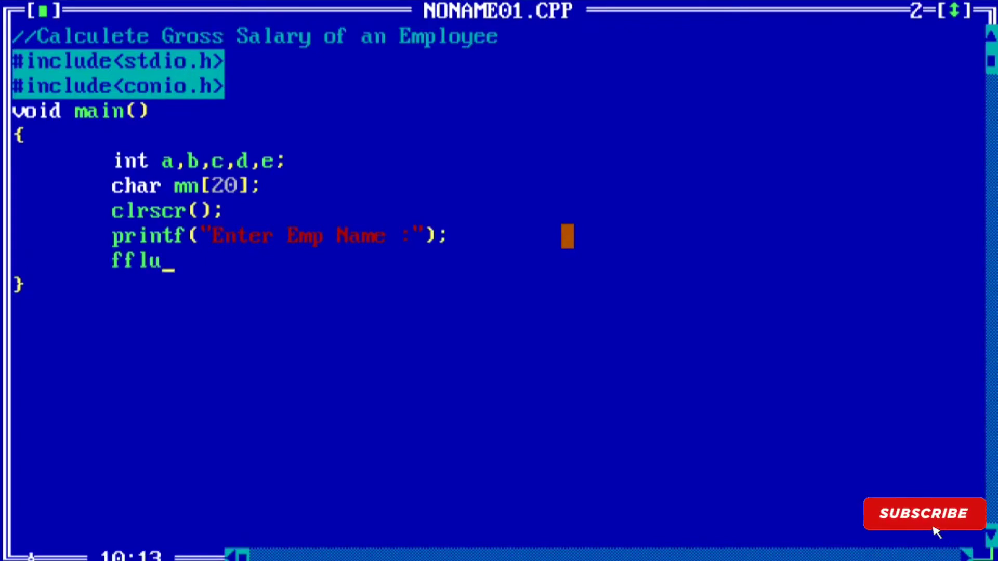
type("sh(stdin);")
type("scanf(\"%\");")
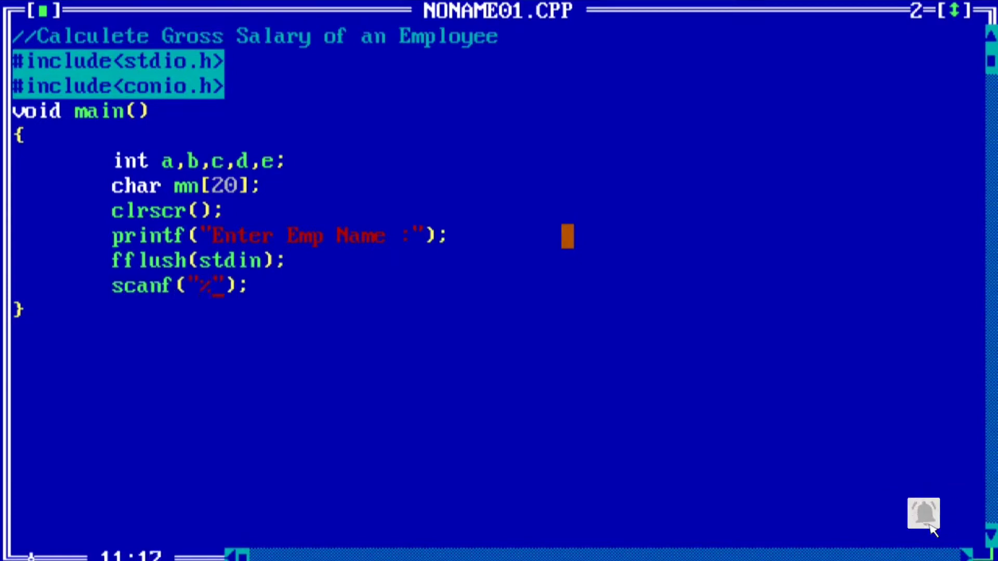
type("s\",&")
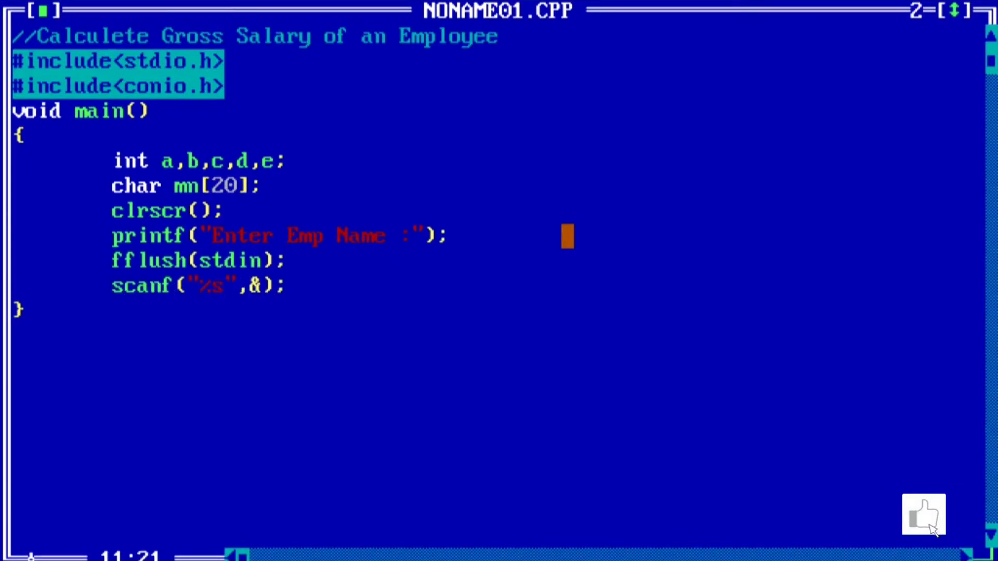
type("mn")
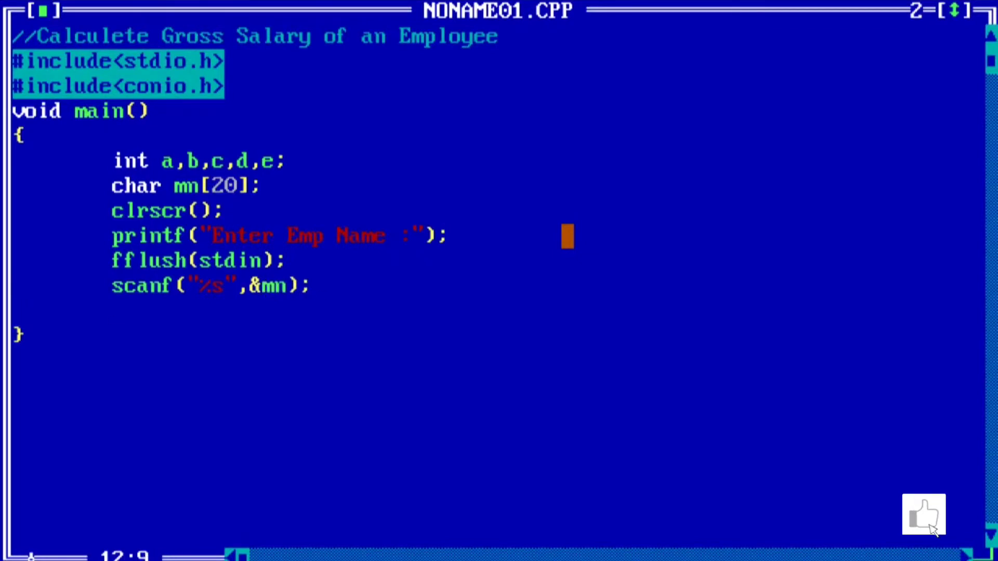
type("printf(\"\");")
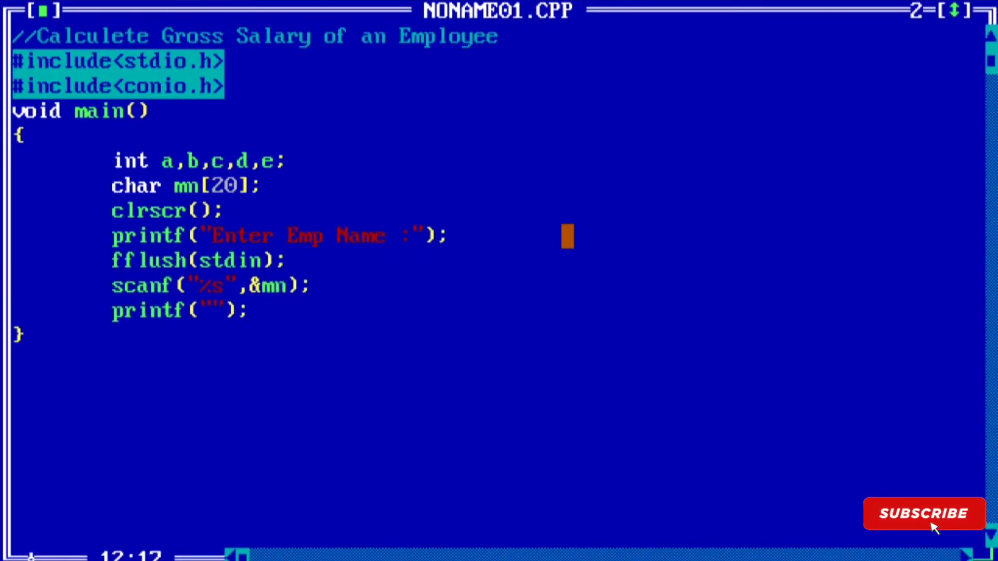
type("Enter the")
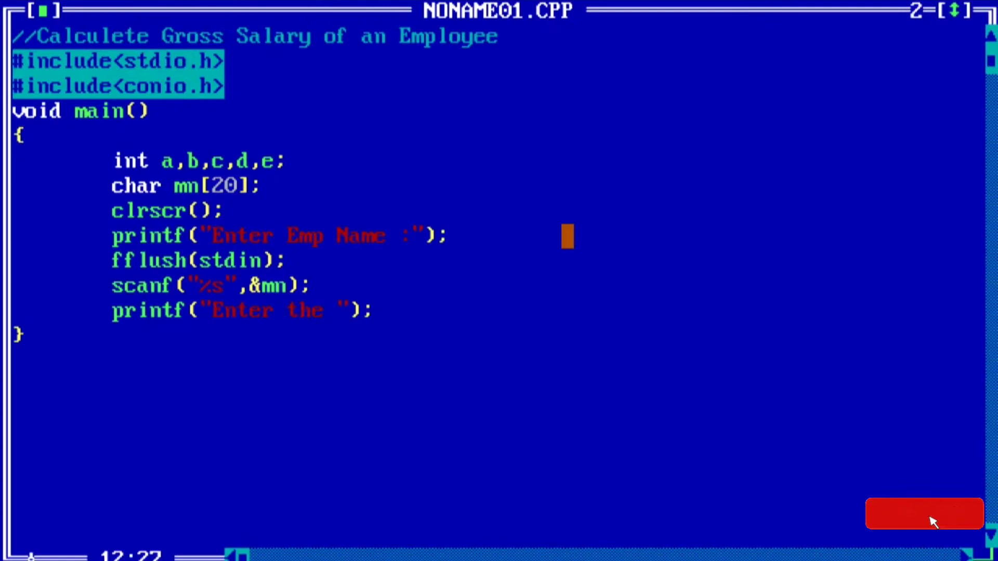
type("Basic Salary :")
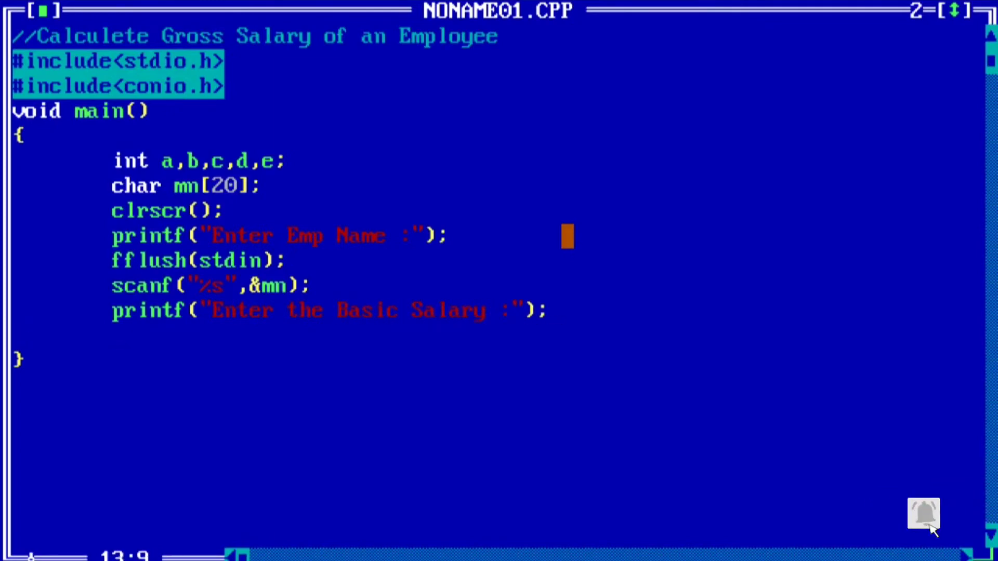
type("sanf(\"\");")
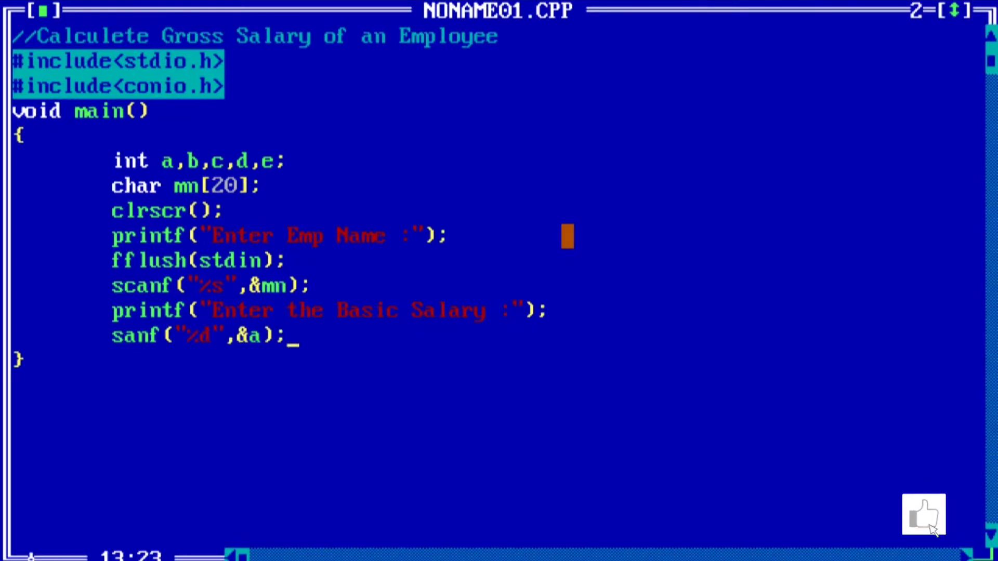
type("b=a")
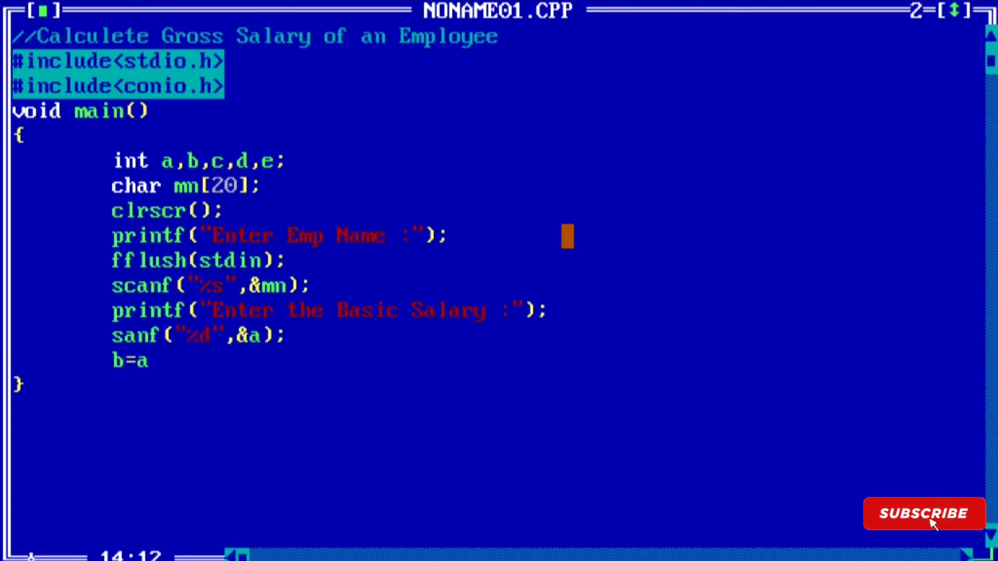
type("*(.1);")
type("c=a*")
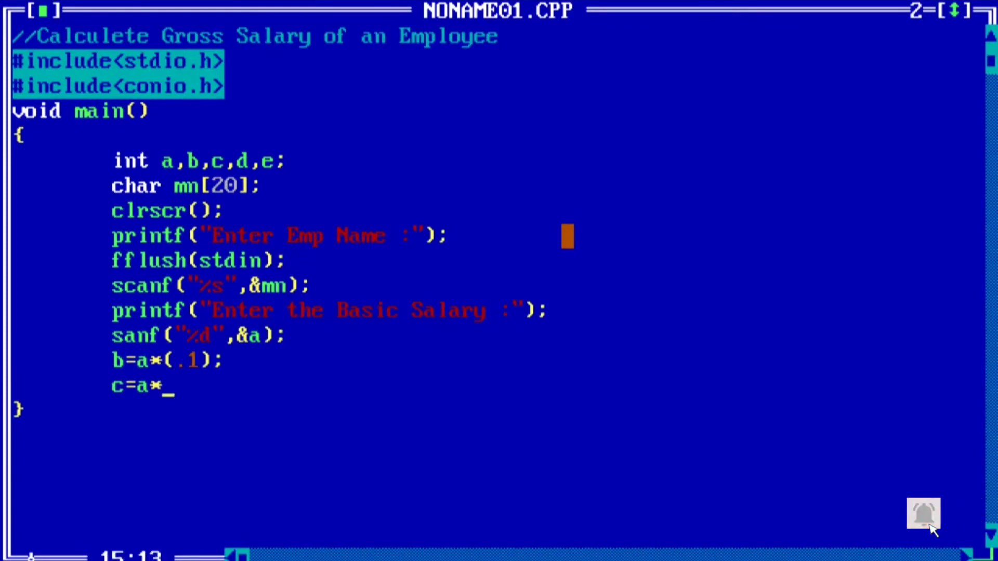
type(".15);")
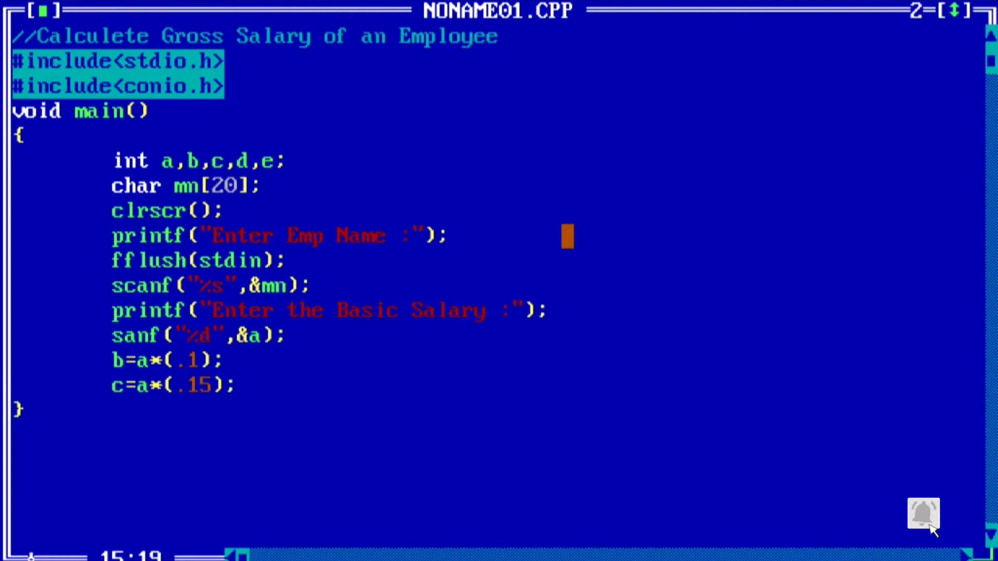
type("d=a")
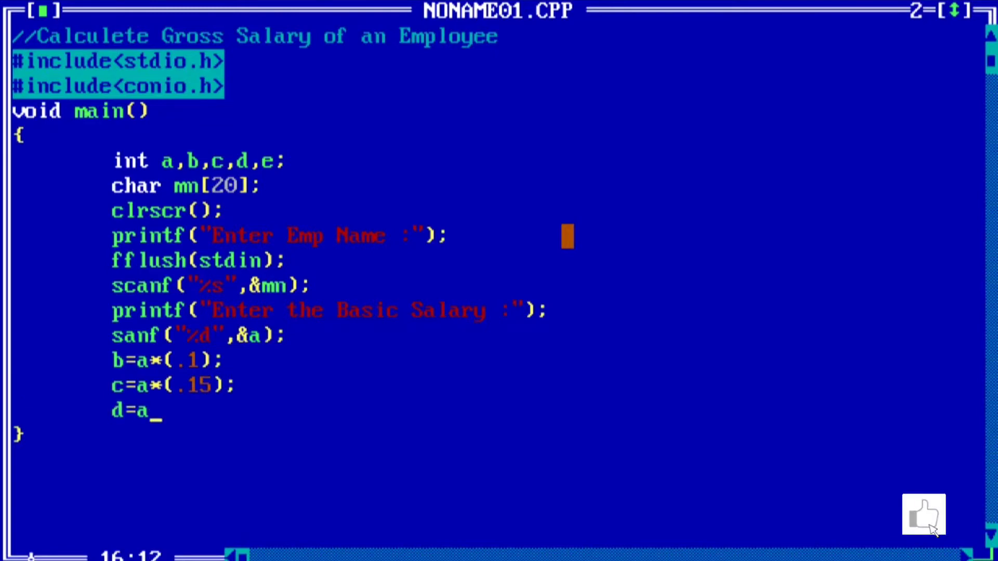
type("*(.05);")
type("e=")
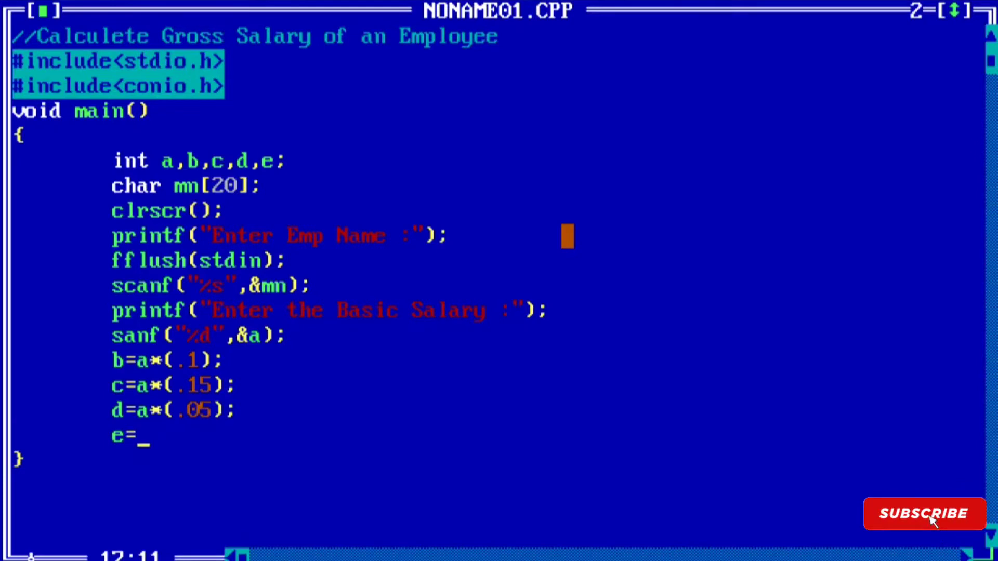
type("a+b+c+d")
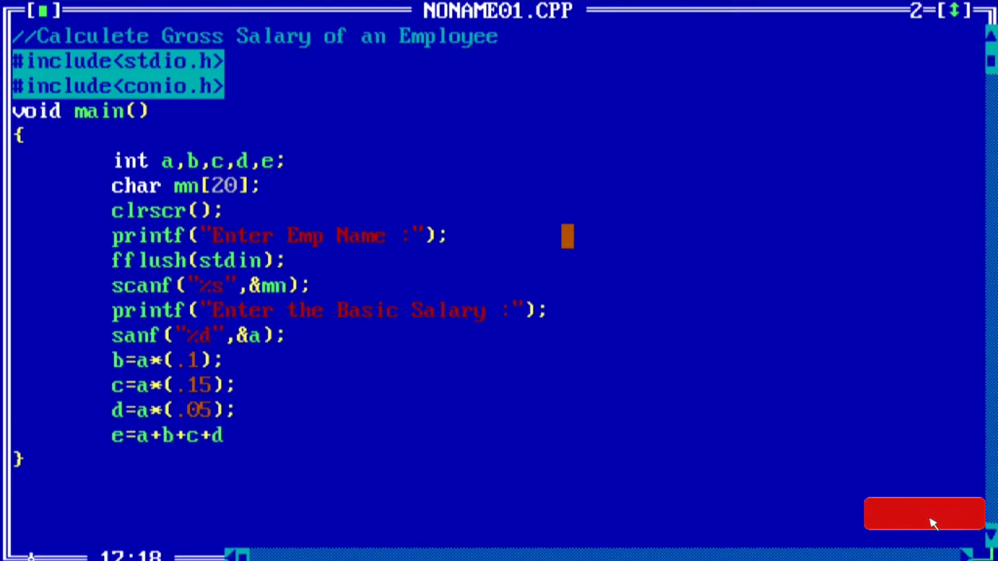
type("printf(\"\");")
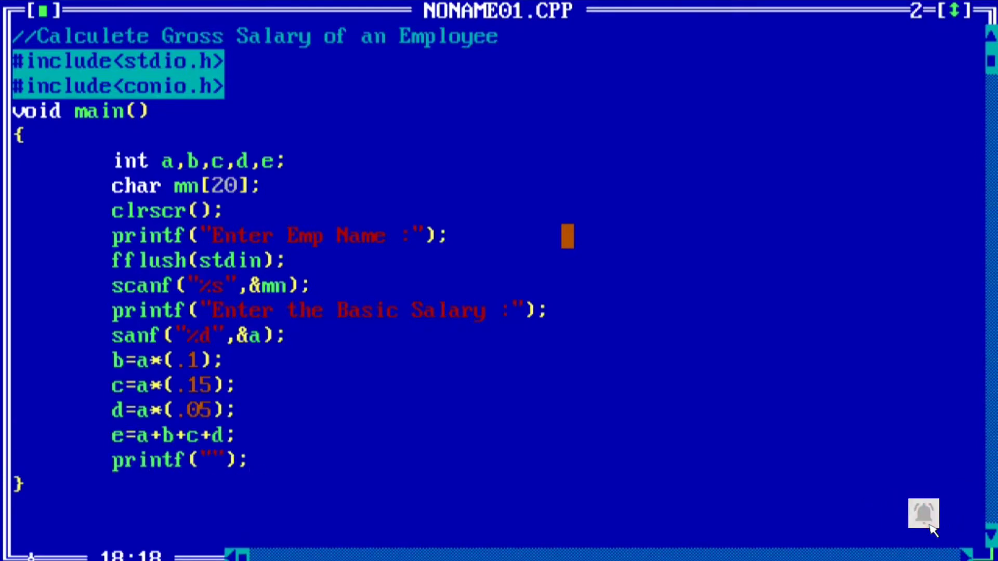
type("\\n")
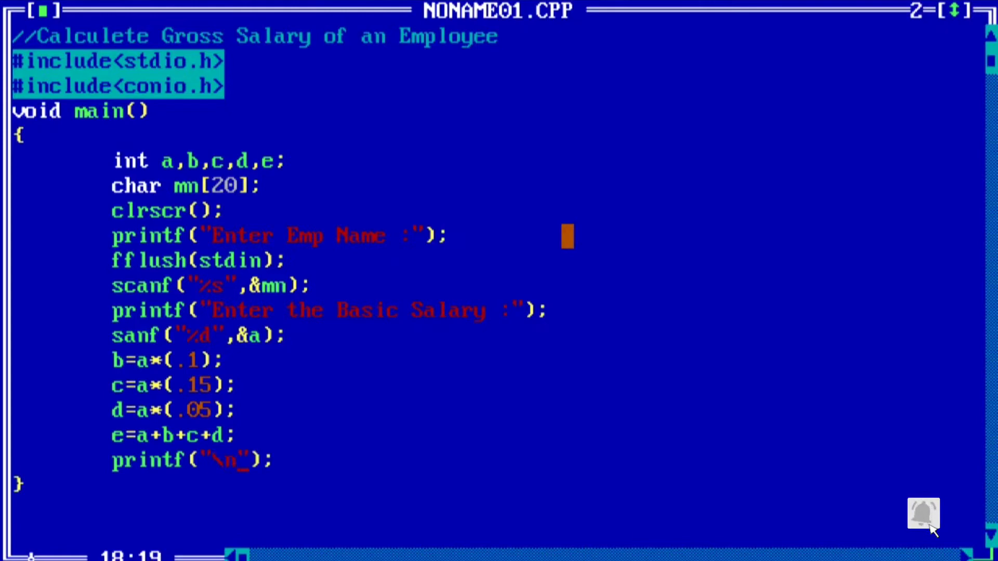
type("The output :")
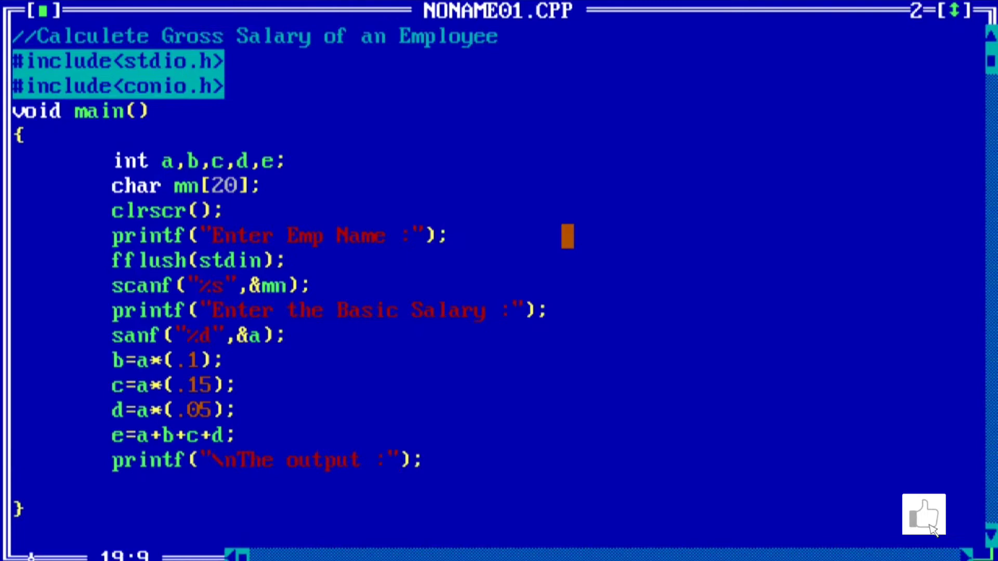
type("printf(\"\");")
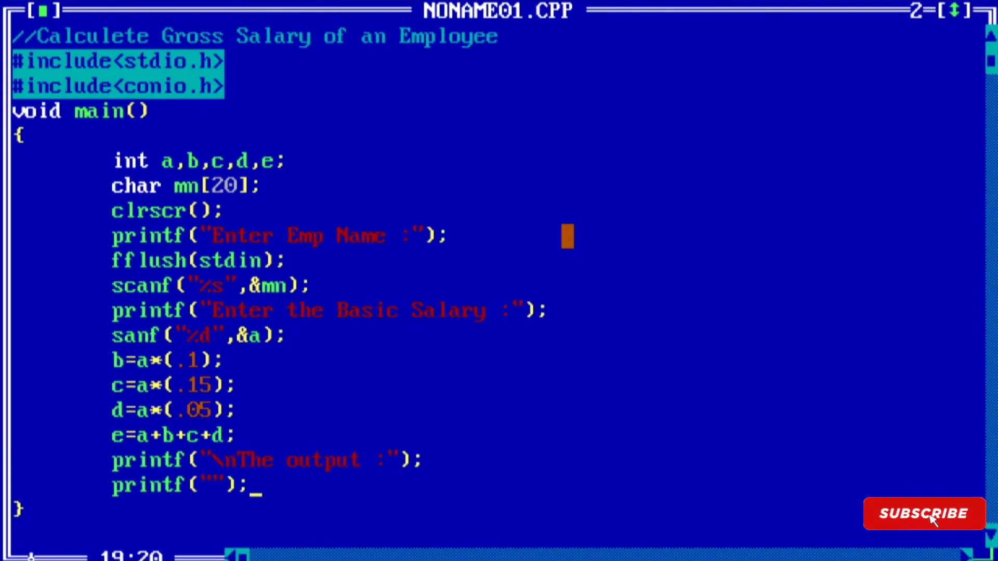
type("\\nName")
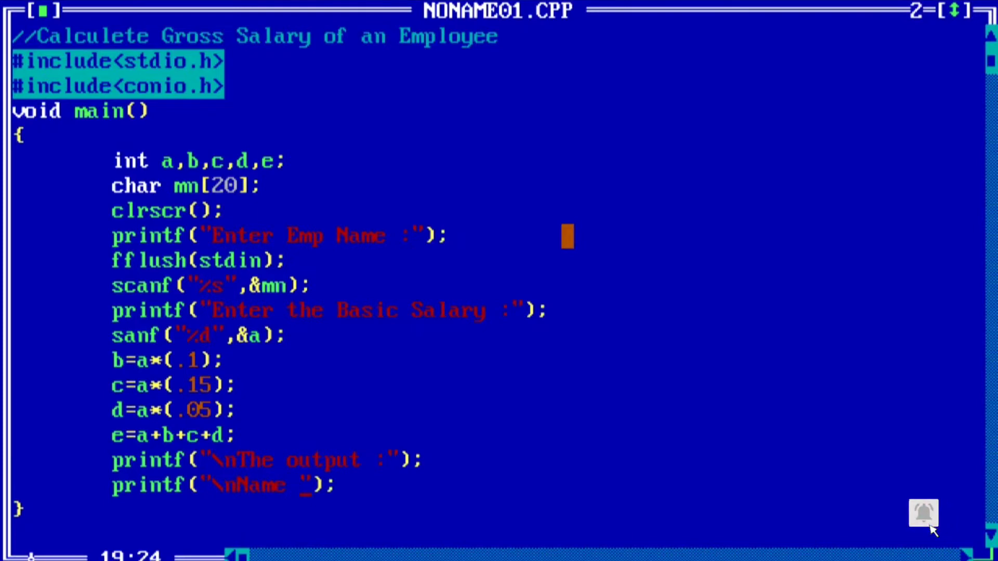
type(":%s")
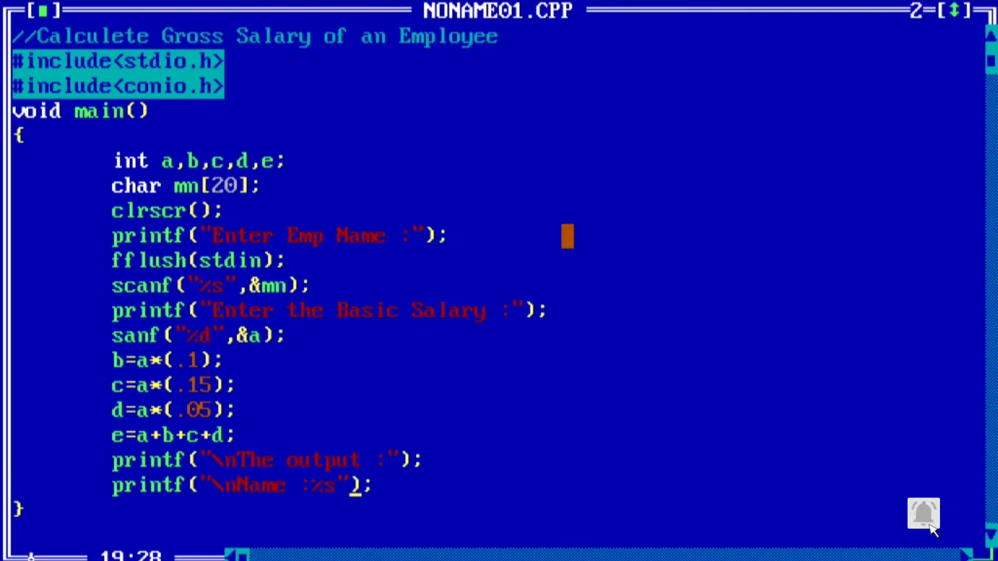
type(",mn")
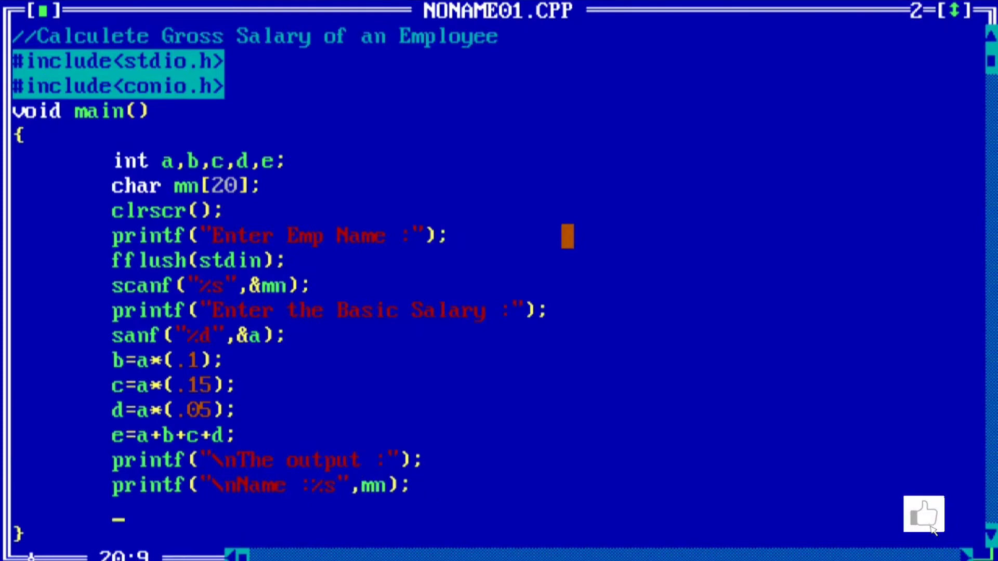
type("printf(\"\");")
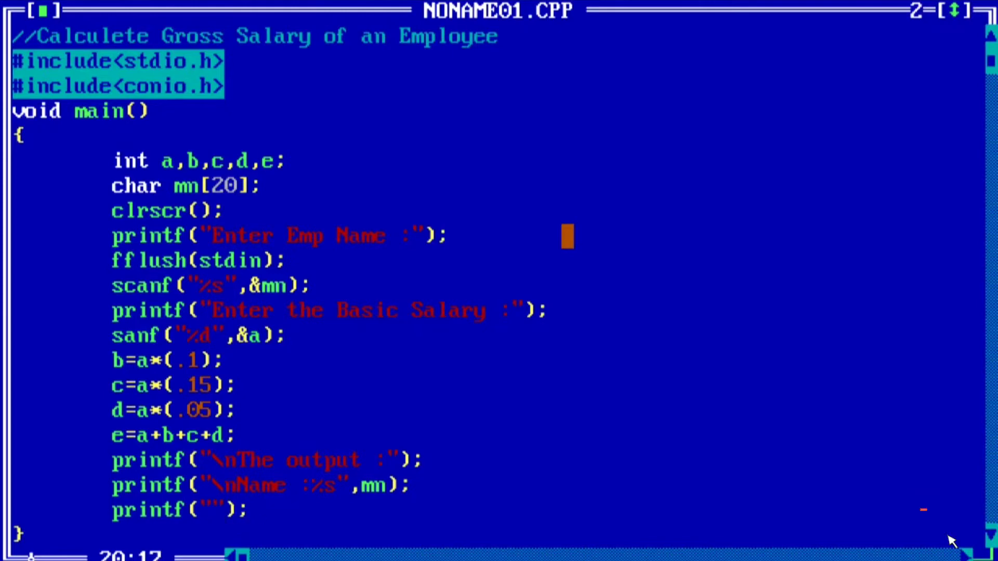
type("\\nBasis")
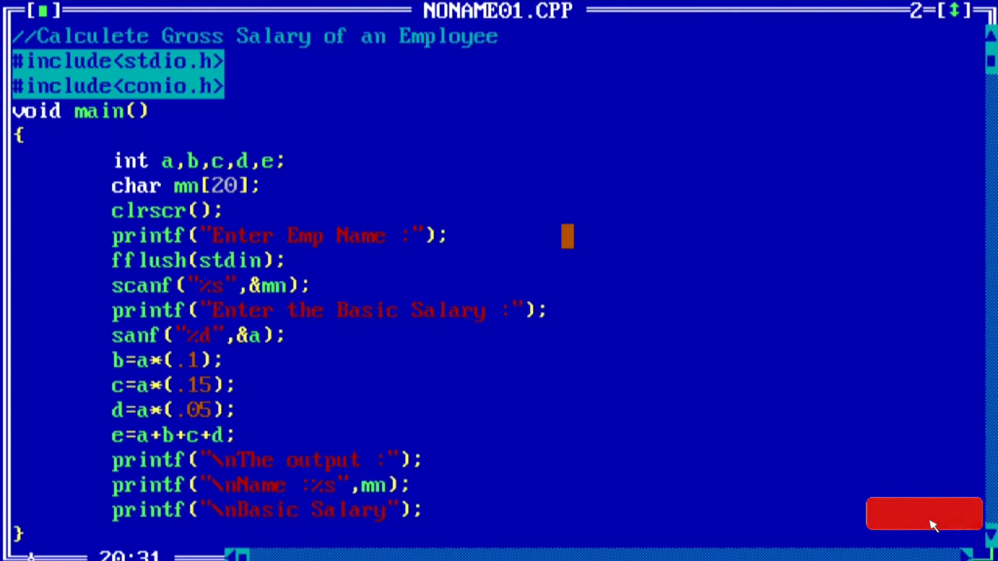
type(":%d\",")
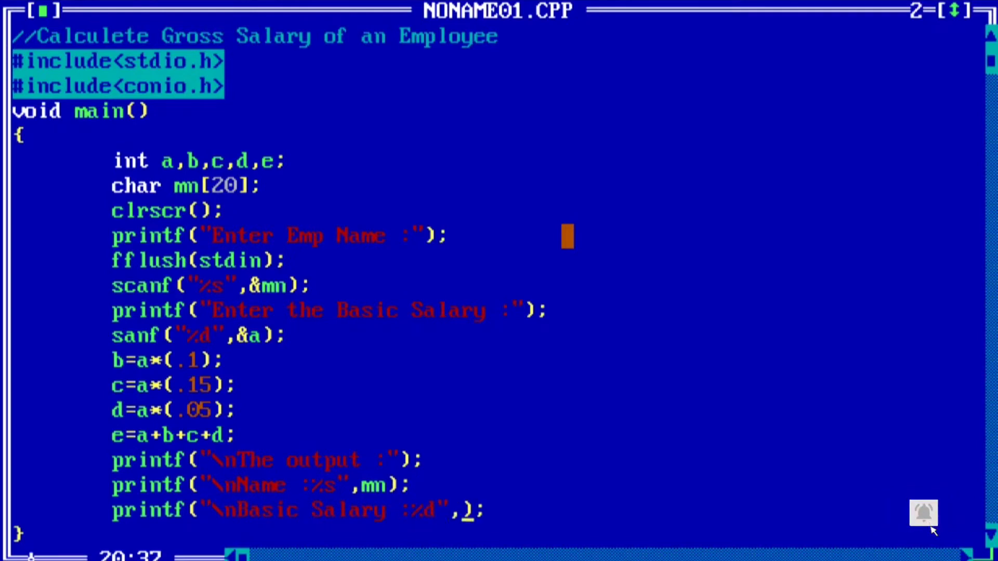
type("a")
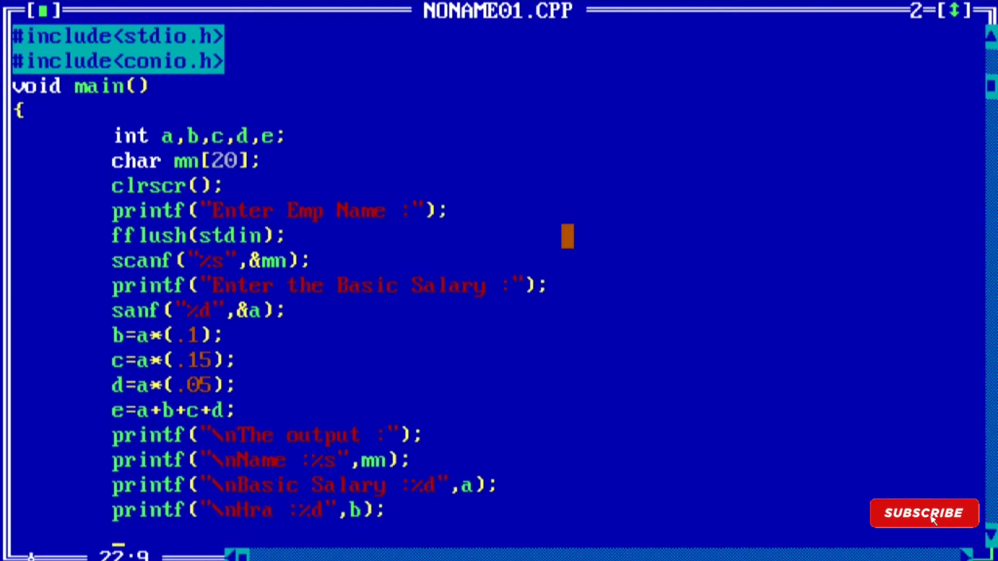
type("printf(\"\");")
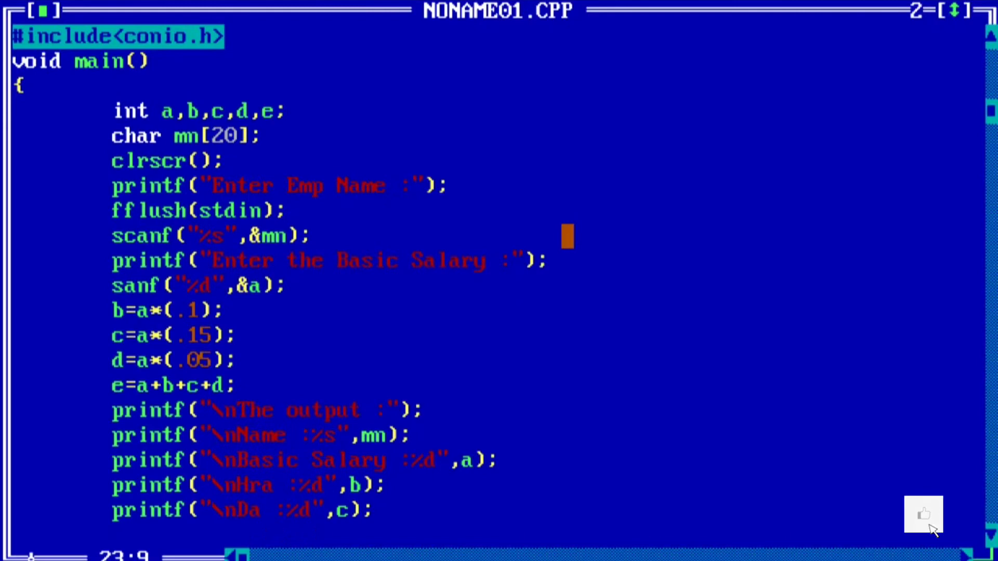
type("printf(\"\\")
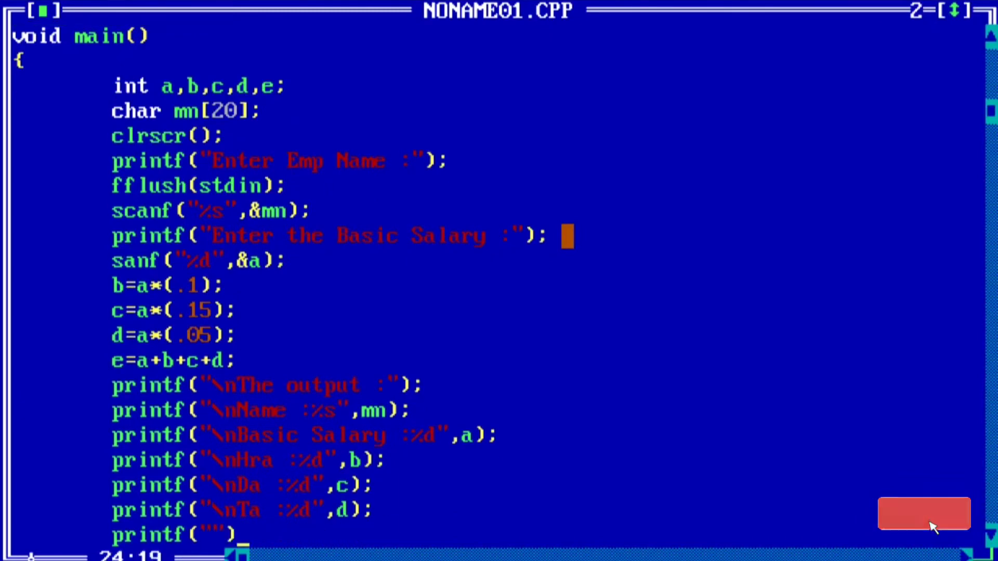
type("Net Salary :%d")
type("i")
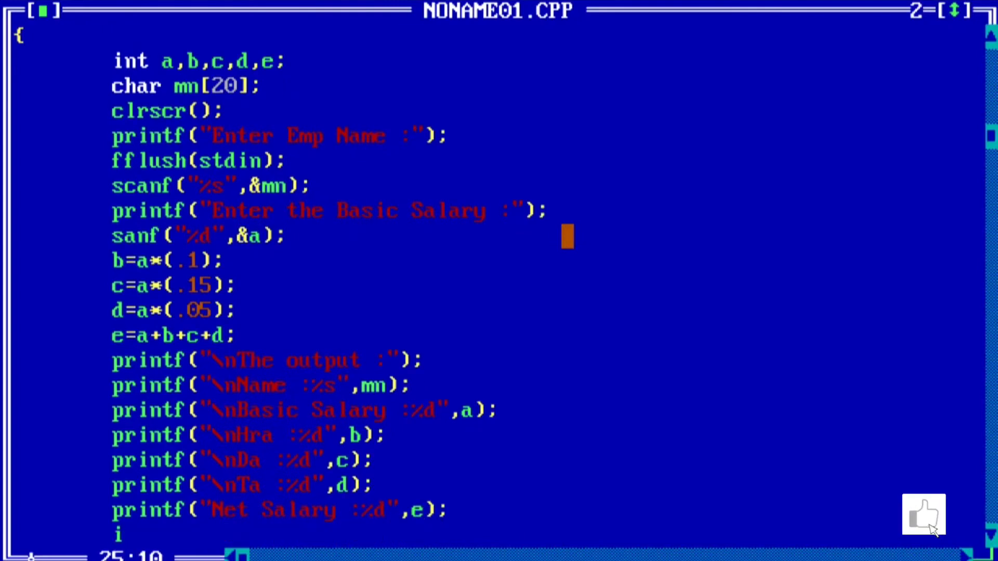
type("f(e>8000")
type("{")
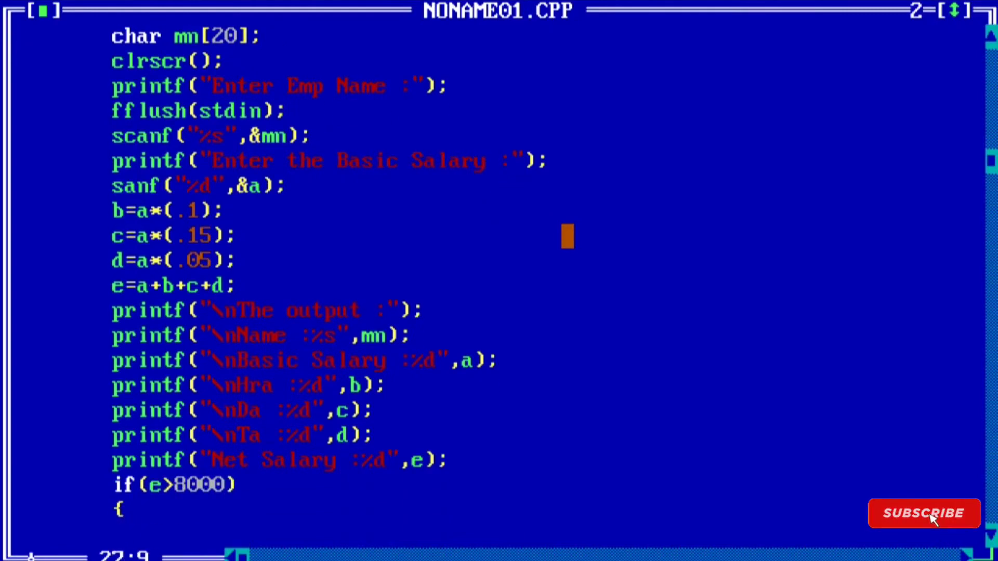
type("printf(\"\");")
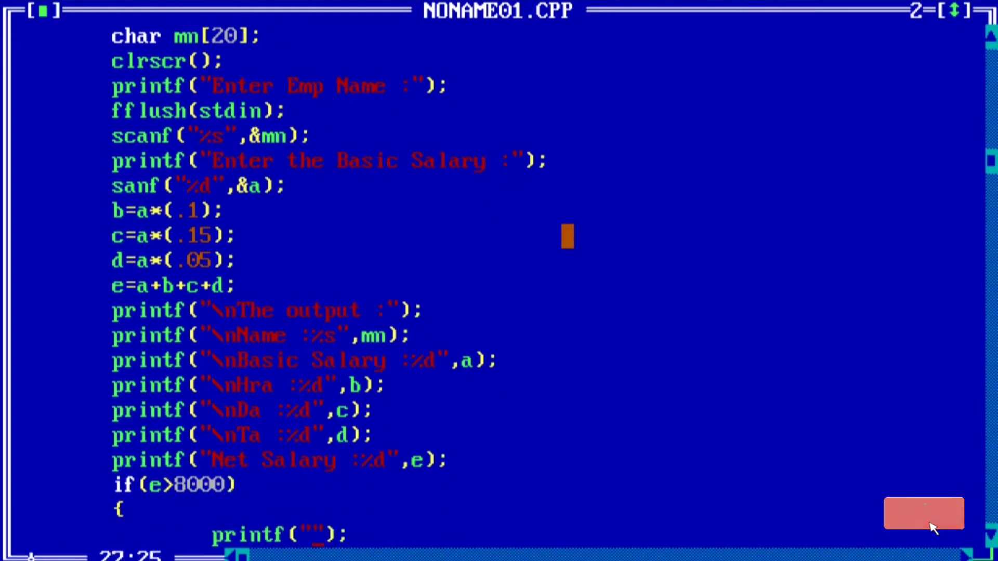
type("MD")
type("else if(")
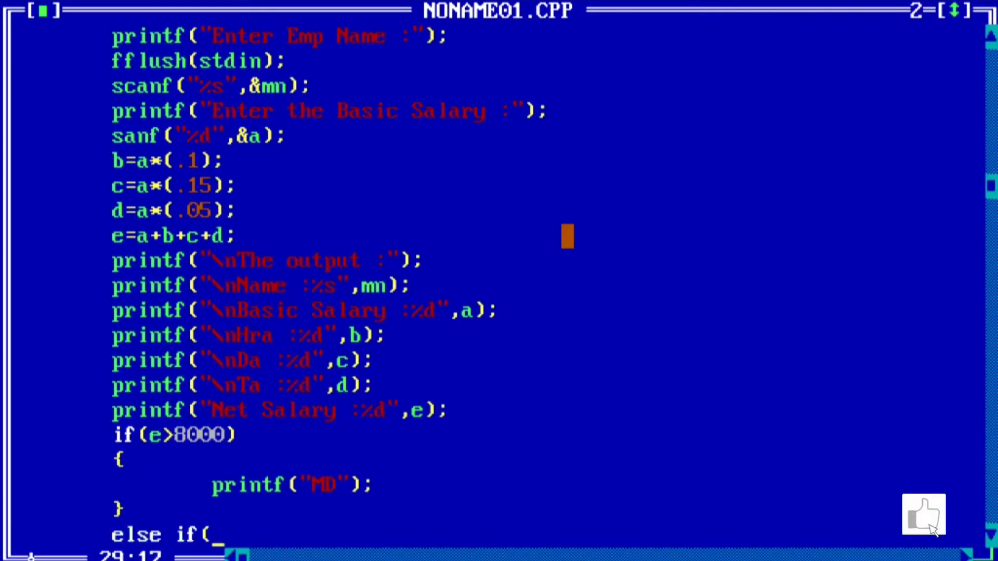
type("e<8000 && e>")
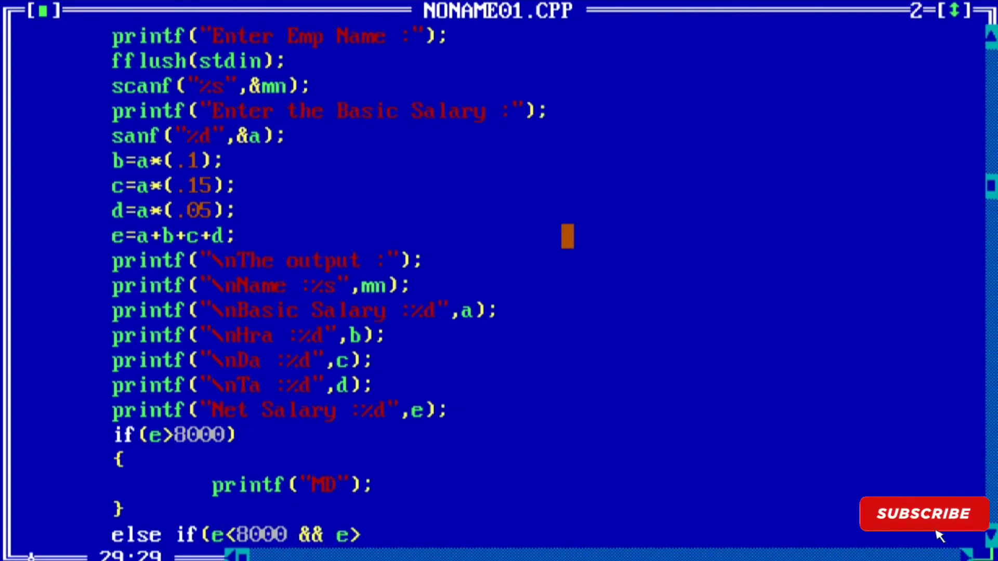
type("6000)")
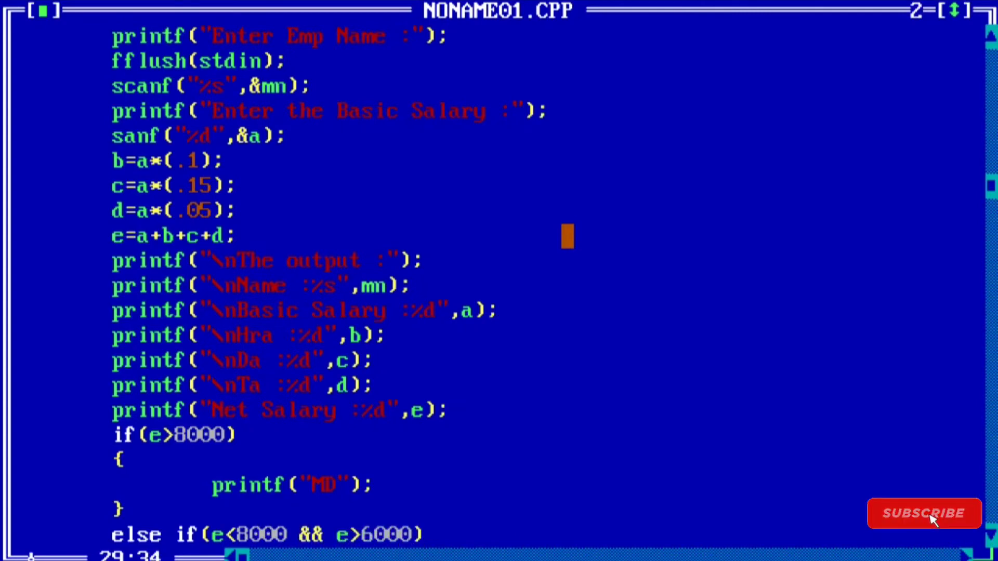
scroll("down", 3)
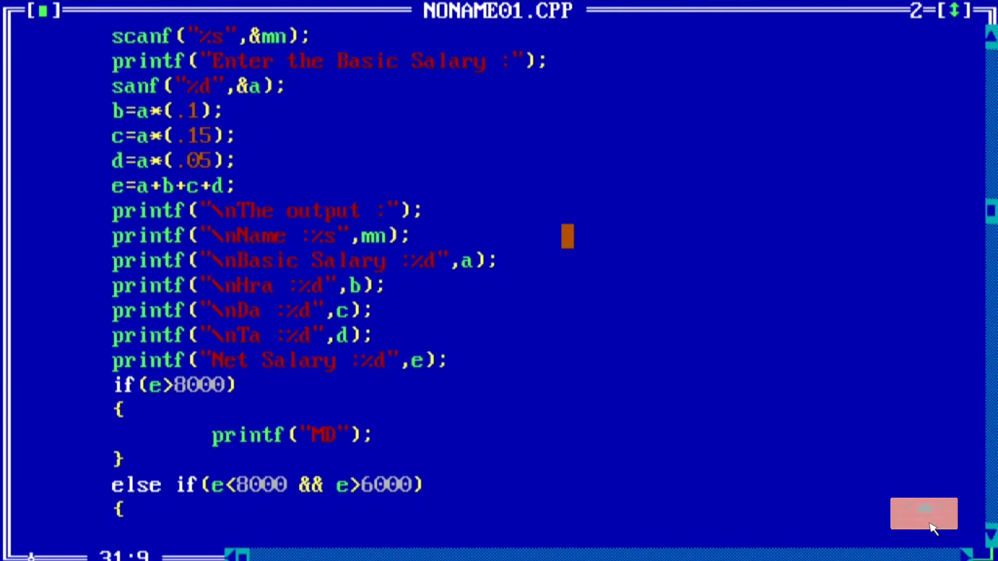
type("printf(\"\");")
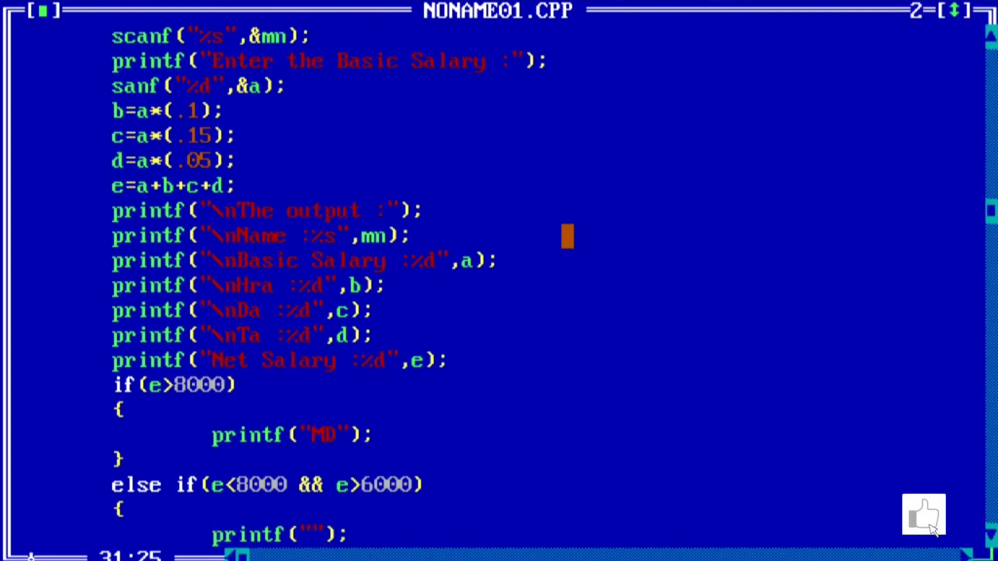
type("Salesman")
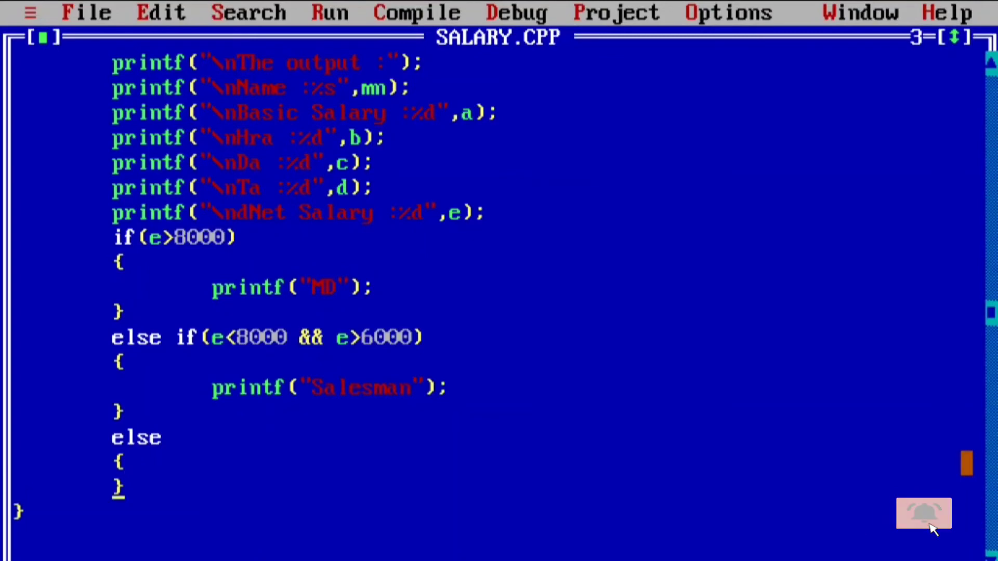
type("printf")
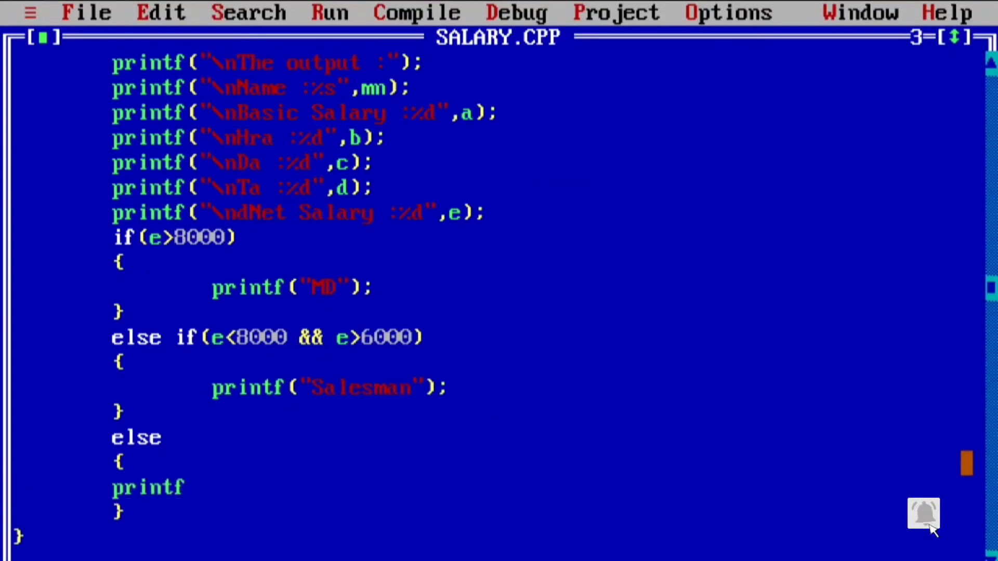
type("();")
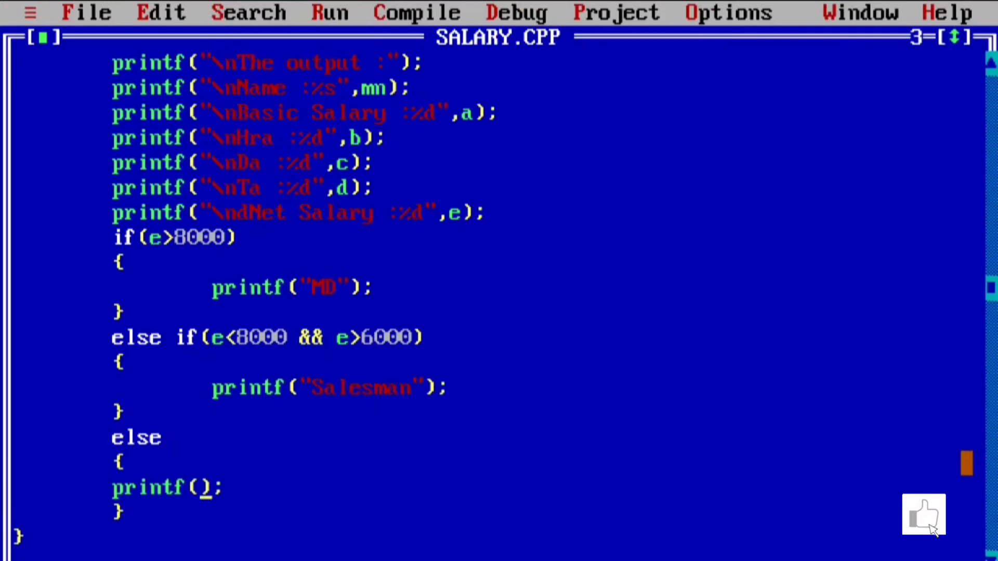
type("\"\"")
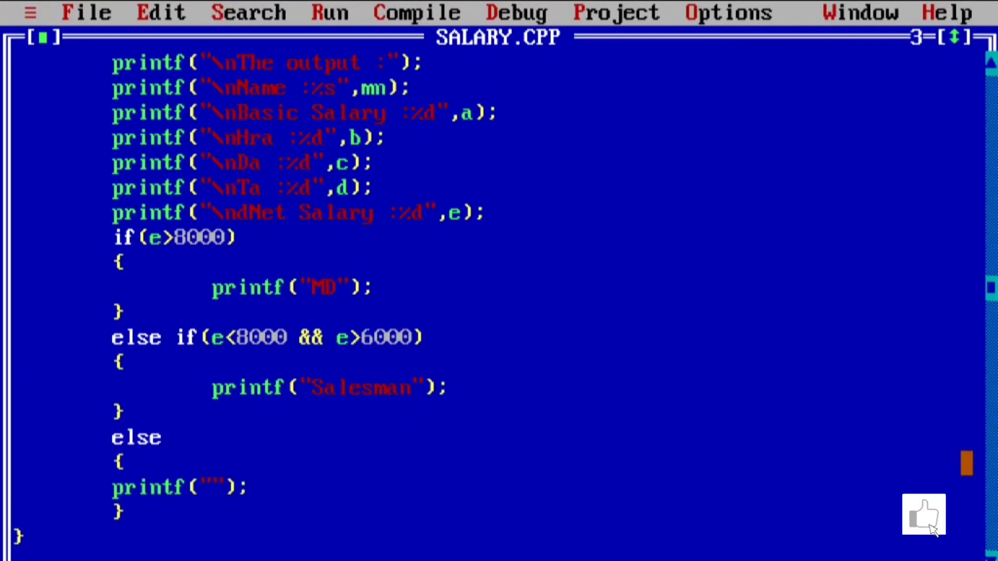
type("Clerk")
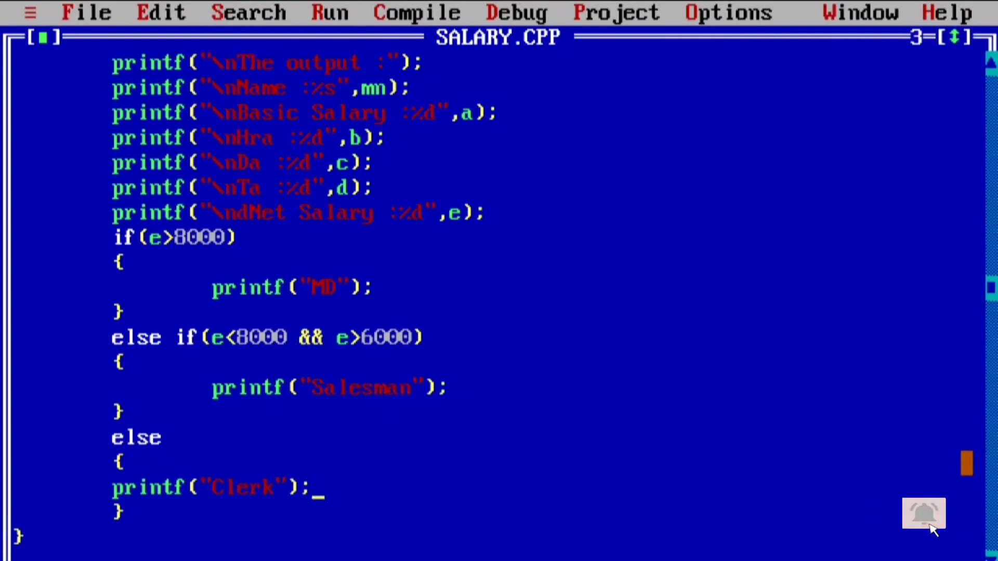
type("getch()")
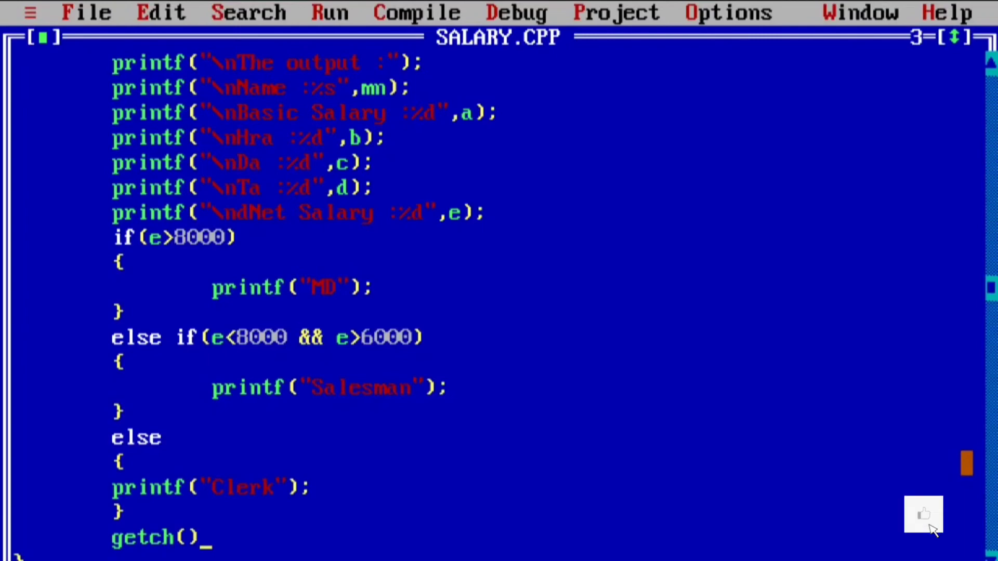
type(";")
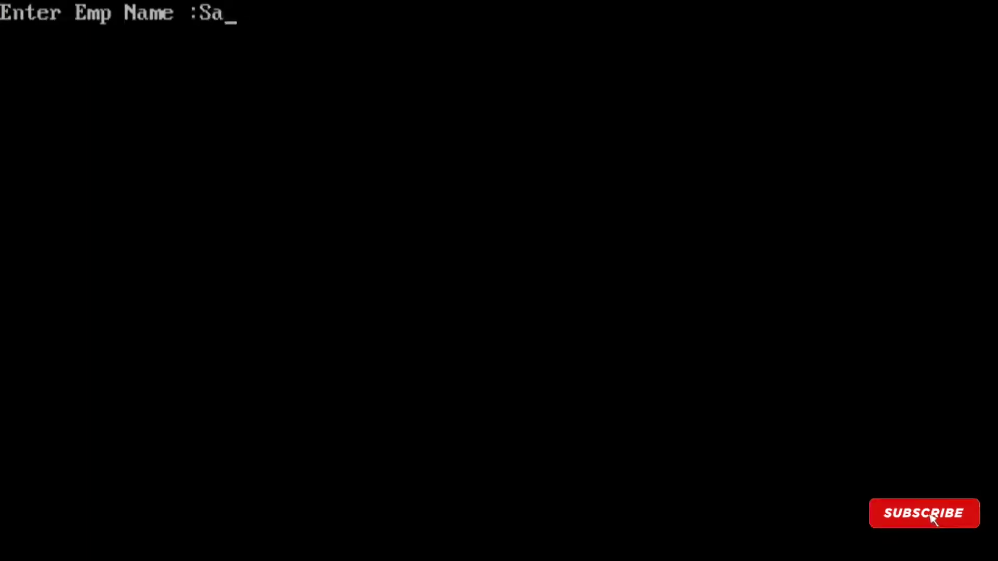
type("ntu")
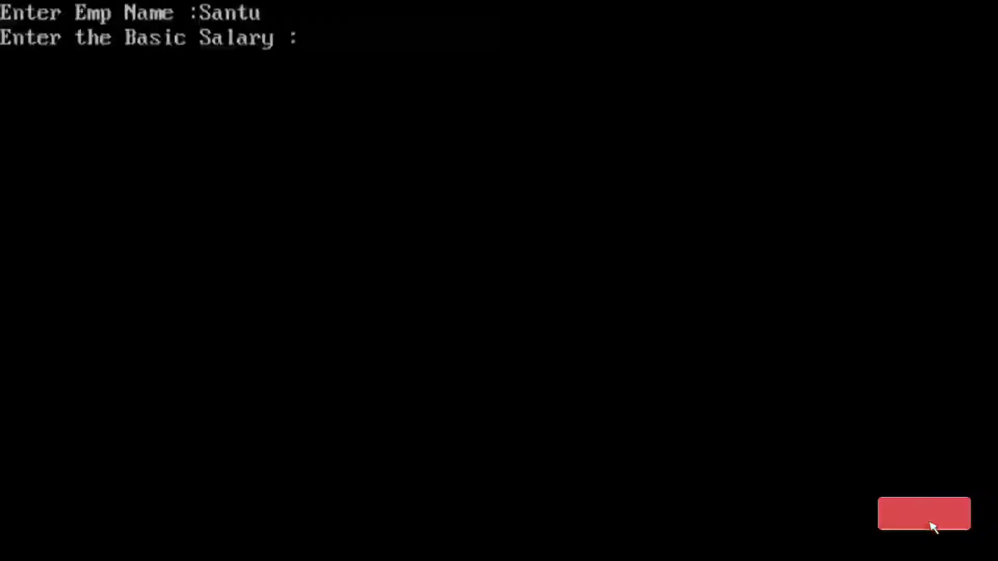
type("16000")
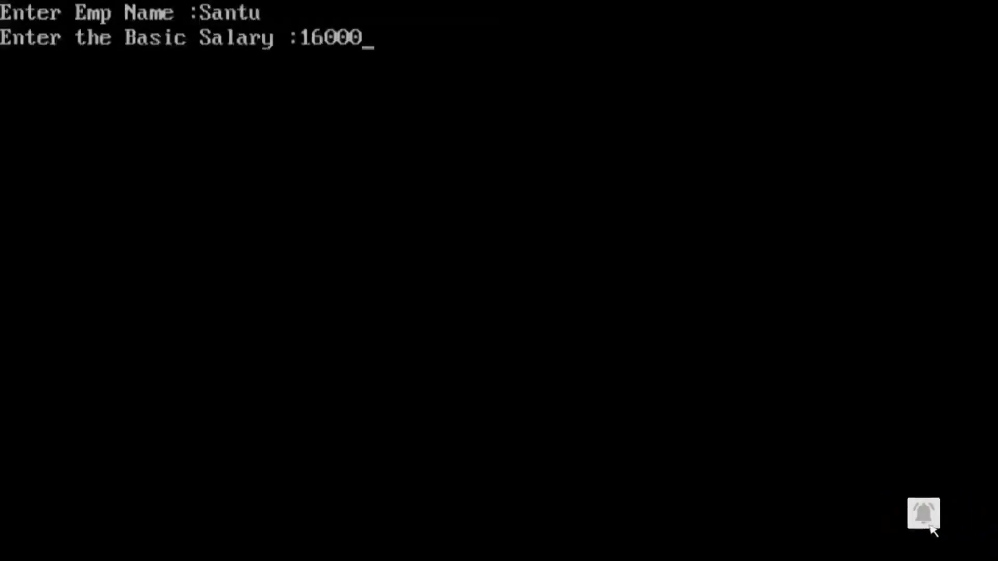